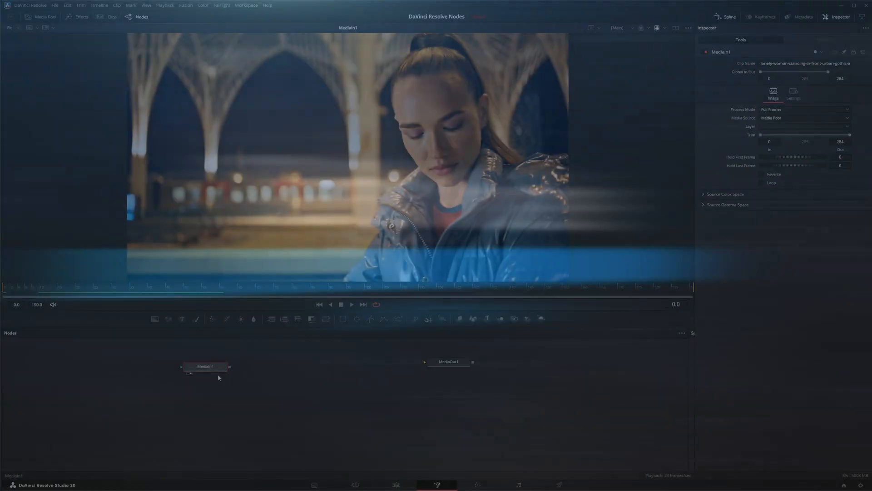
Step: Select MediaIn1 and overlay its file name, colour space and gamma metadata on the viewer
left_click(204, 367)
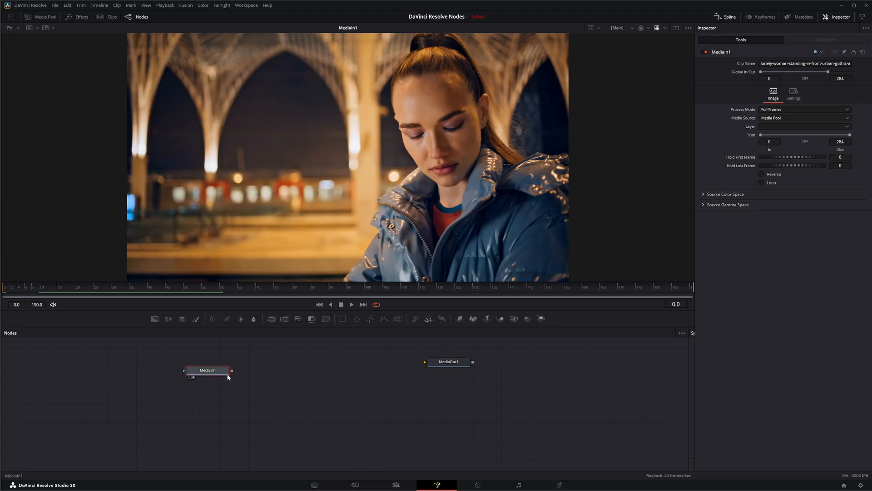
left_click(47, 29)
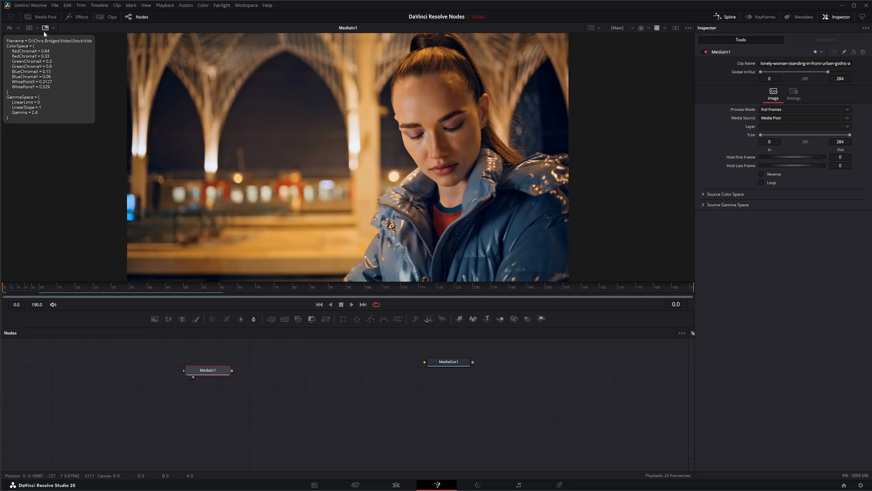
left_click(45, 27)
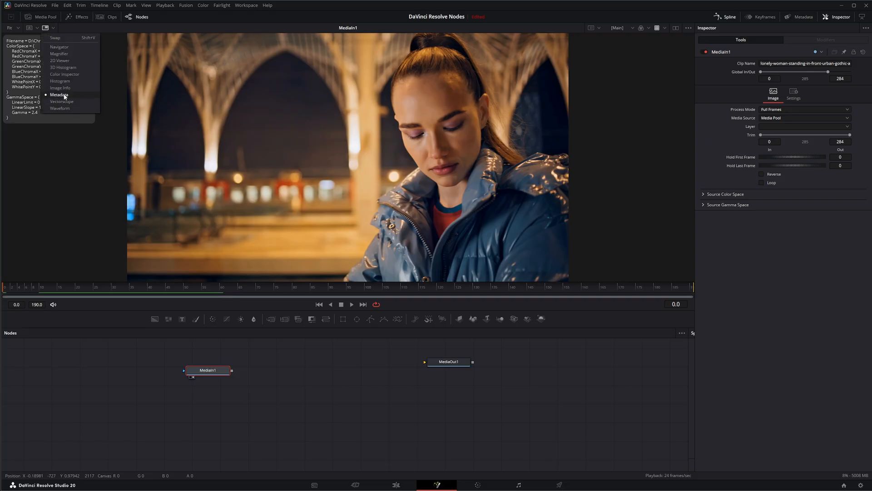
left_click(58, 94)
type("set")
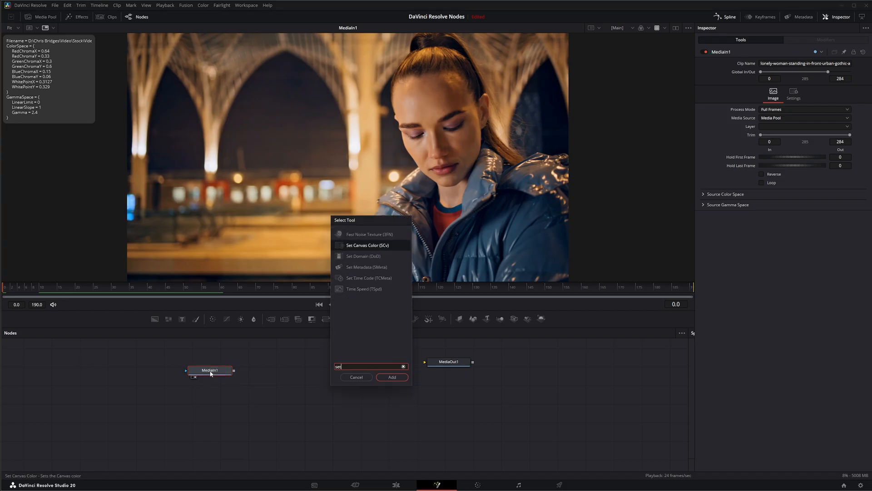
mouse_move(374, 279)
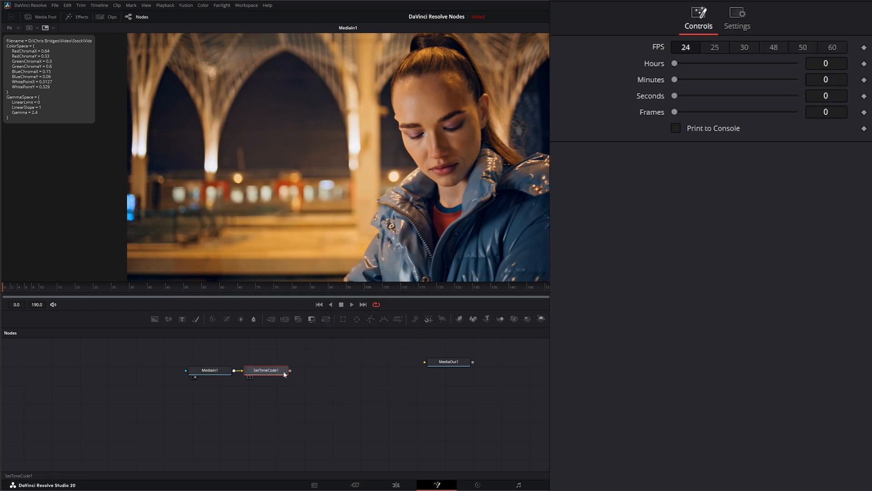
Step: View the SetTimeCode1 node to see FrameRate 24 and TimeCode 00:00:00:00
left_click(268, 370)
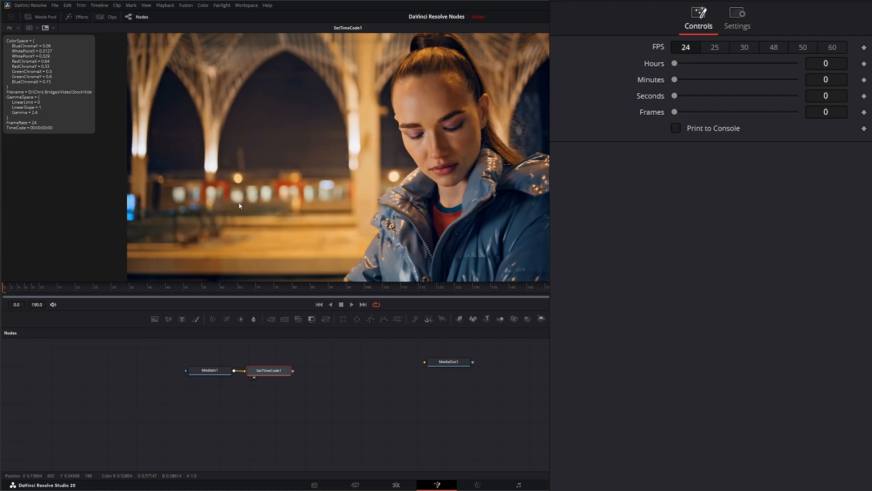
Step: Set SetTimeCode1 to 4 hours, 22 minutes and 15 seconds (04:22:15:00)
left_click(773, 46)
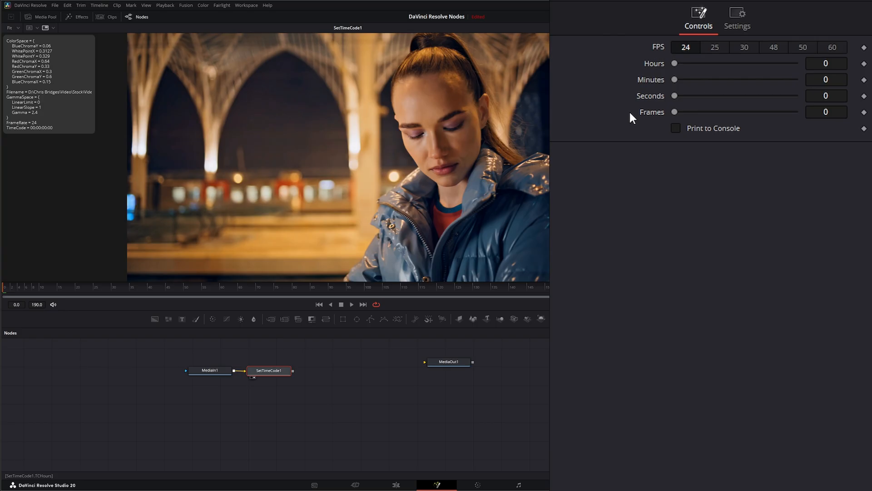
mouse_move(675, 65)
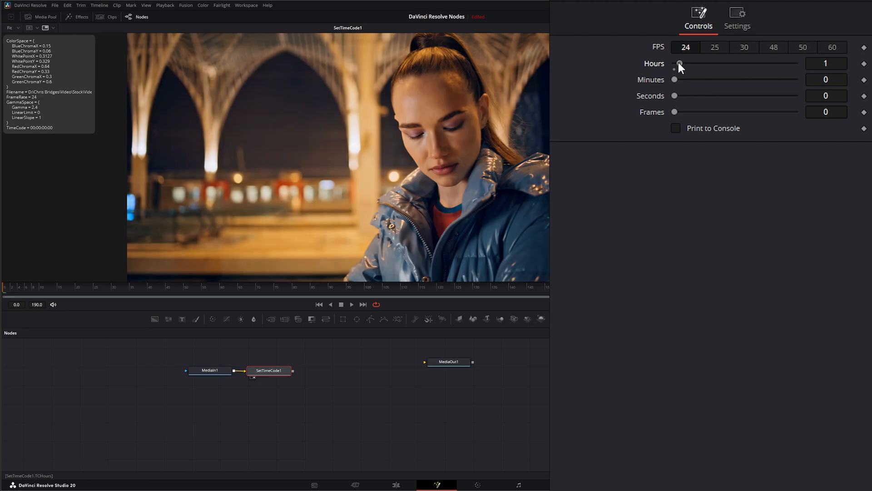
left_click_drag(680, 67, 700, 67)
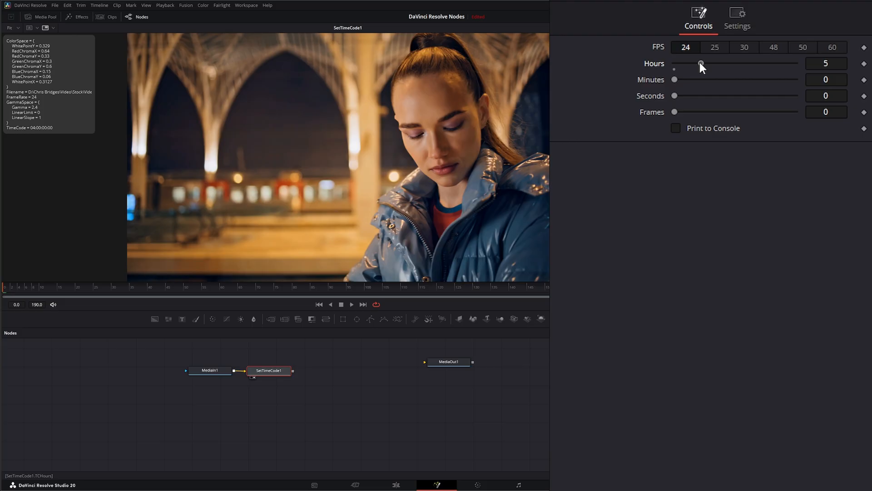
left_click_drag(701, 66, 695, 66)
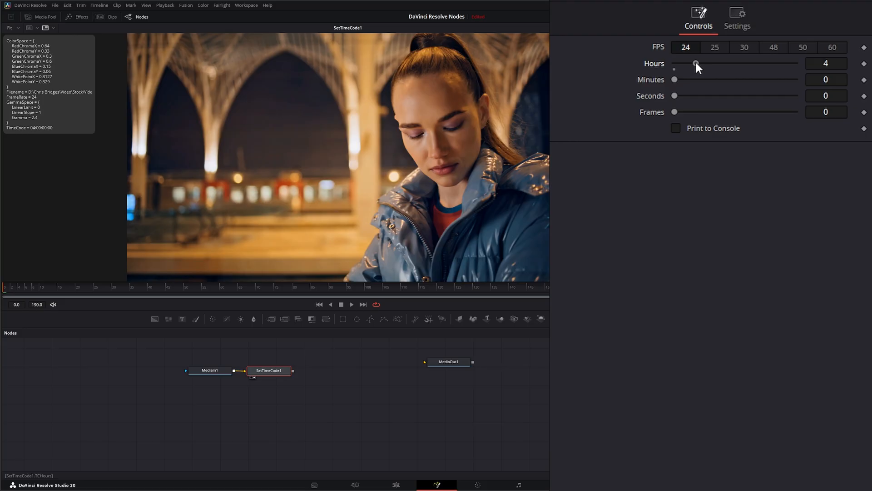
left_click_drag(675, 79, 701, 79)
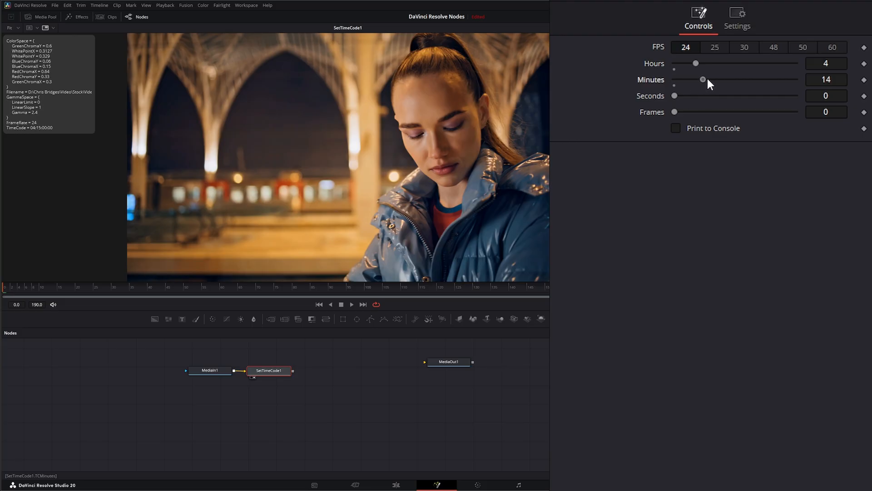
left_click_drag(703, 79, 719, 79)
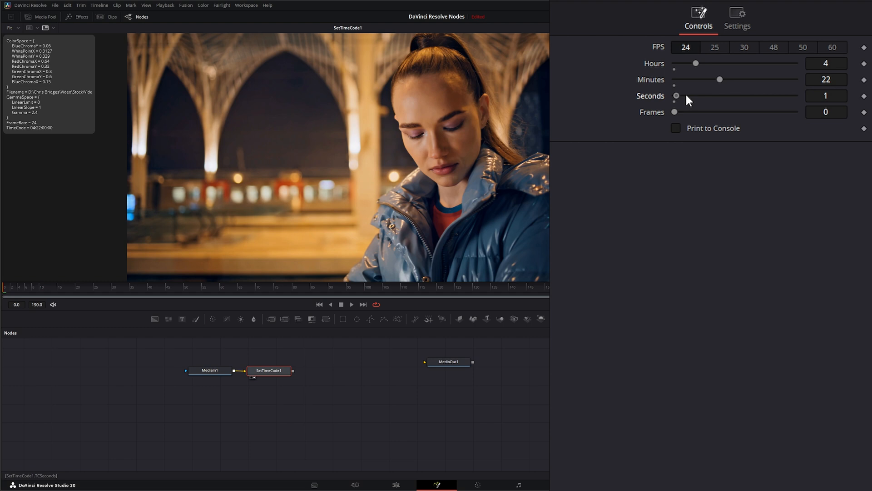
left_click_drag(676, 96, 707, 96)
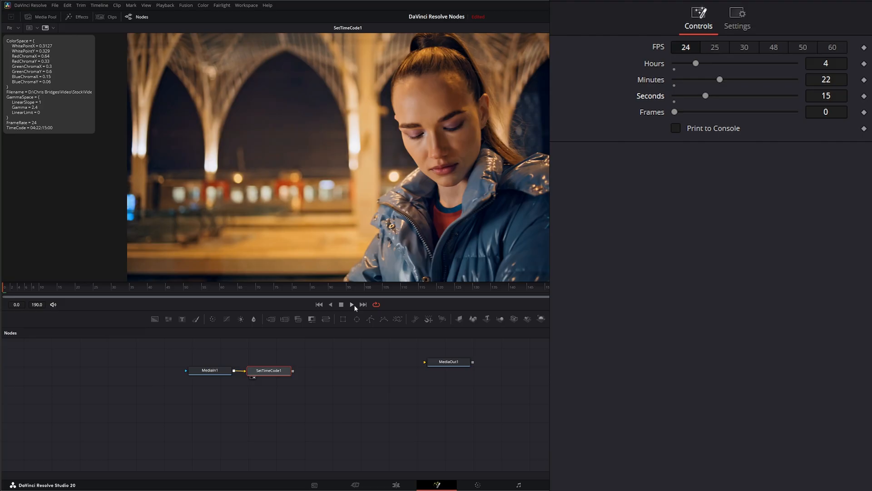
left_click(351, 305)
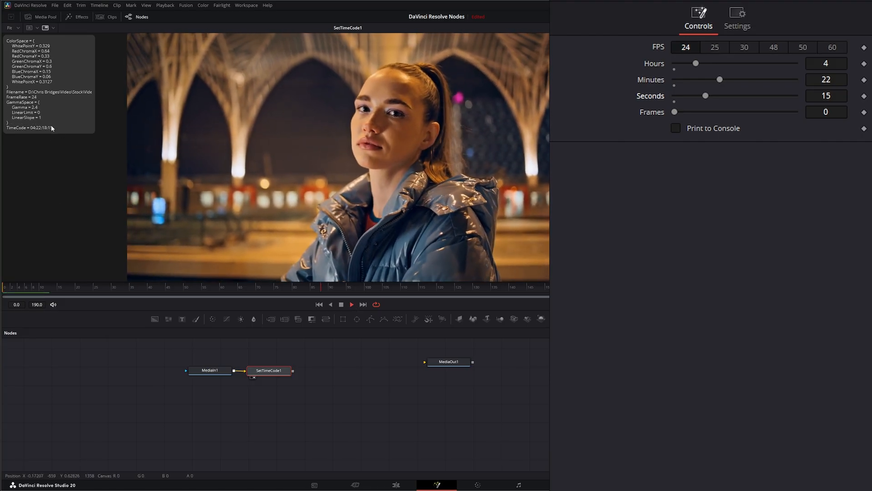
left_click(351, 304)
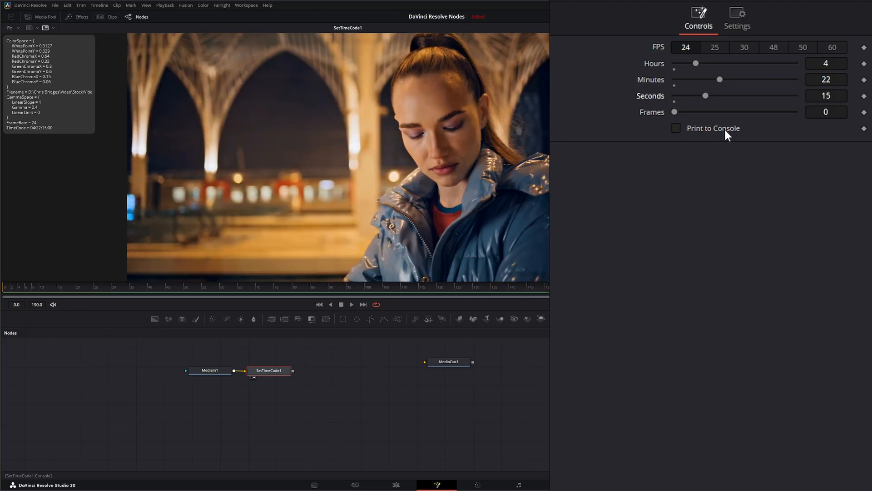
mouse_move(686, 179)
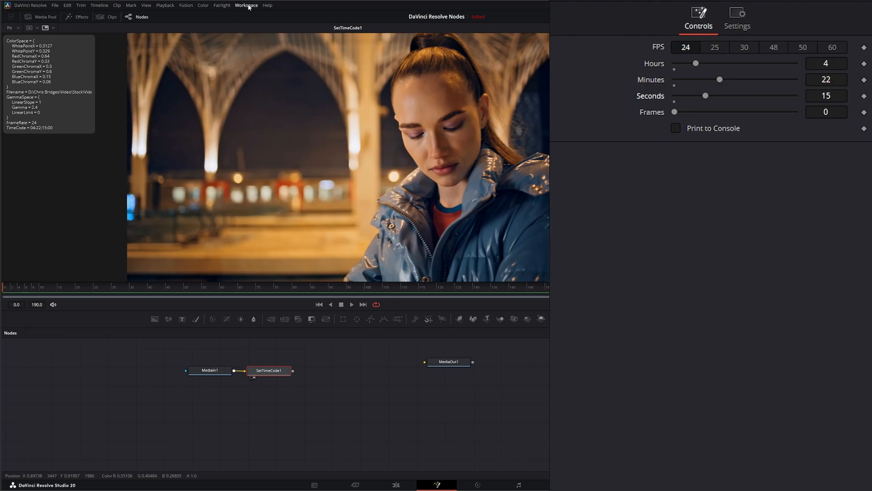
Step: Open the Console from the Workspace menu and position it over the viewer
left_click(246, 5)
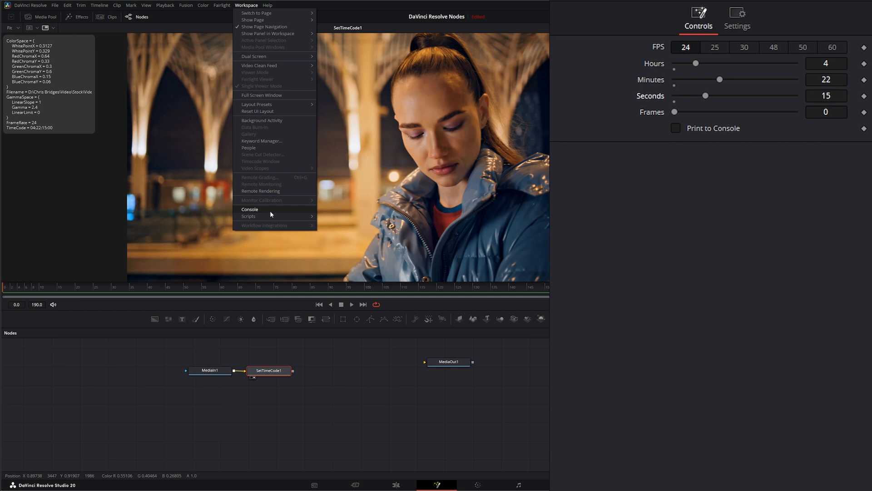
left_click(249, 209)
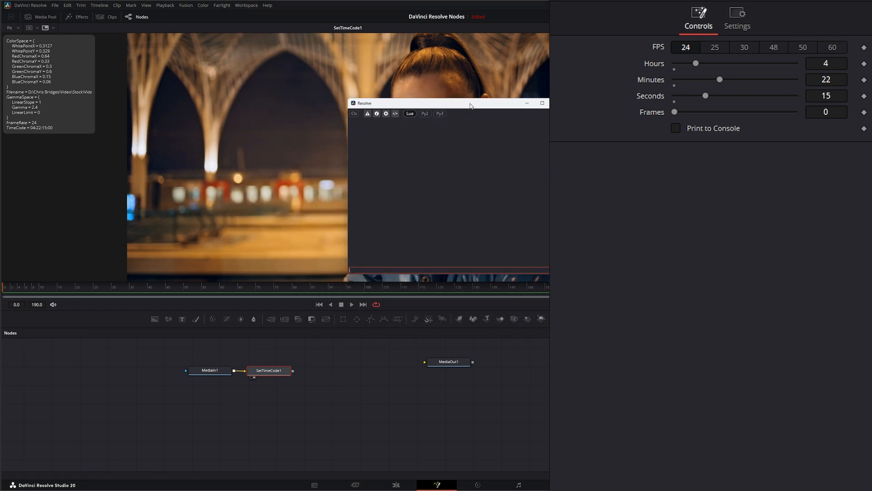
left_click_drag(470, 103, 384, 118)
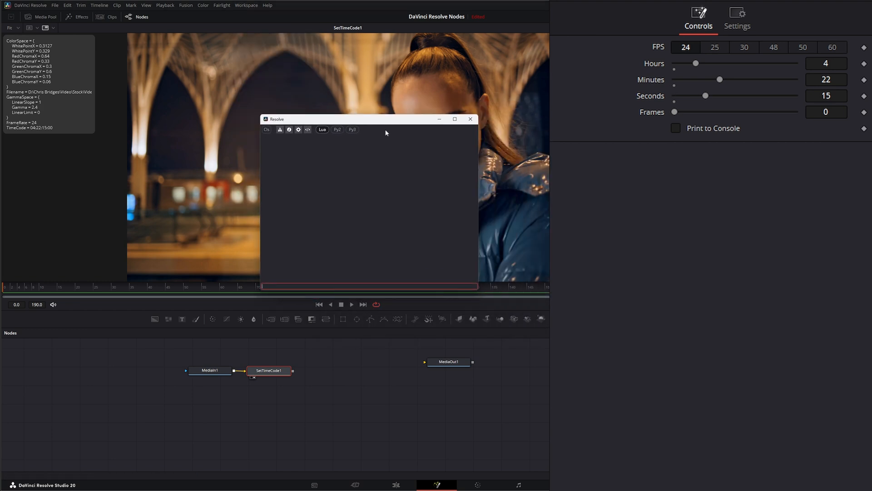
left_click_drag(367, 118, 426, 102)
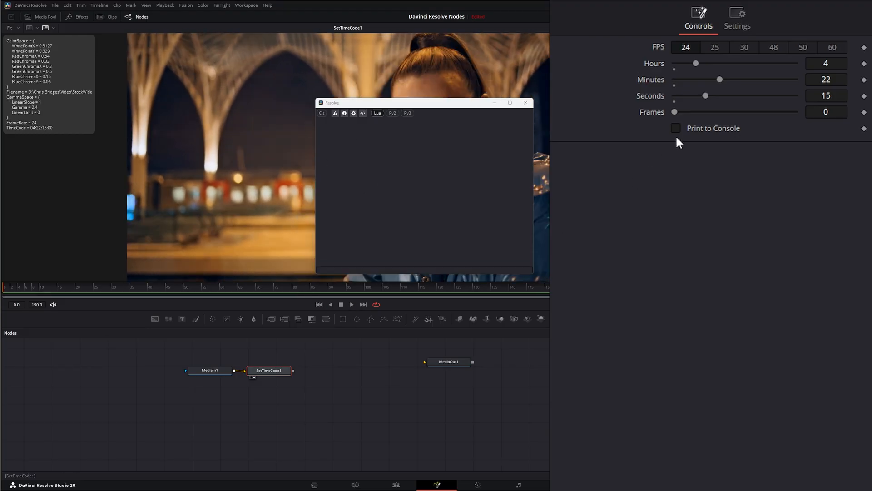
Step: Enable Print to Console on SetTimeCode1 and play, logging TimeCode 04:22:15:00 and 377640 frames
left_click(676, 128)
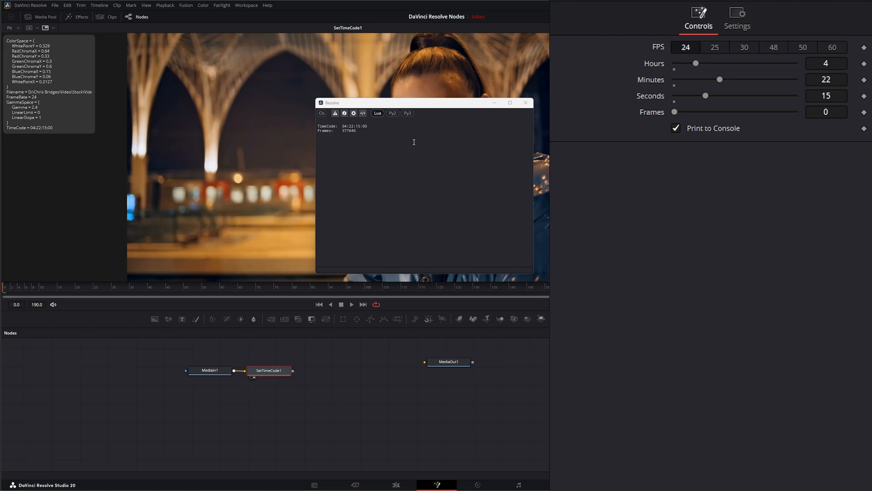
mouse_move(339, 137)
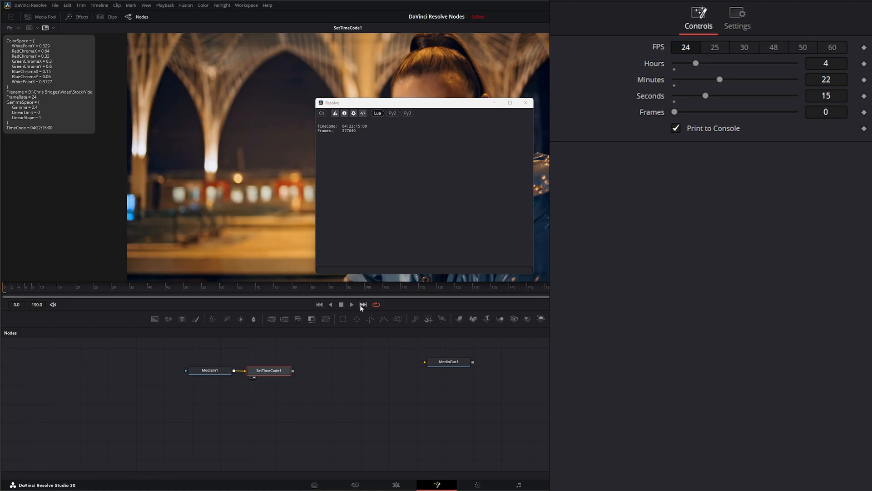
left_click(351, 304)
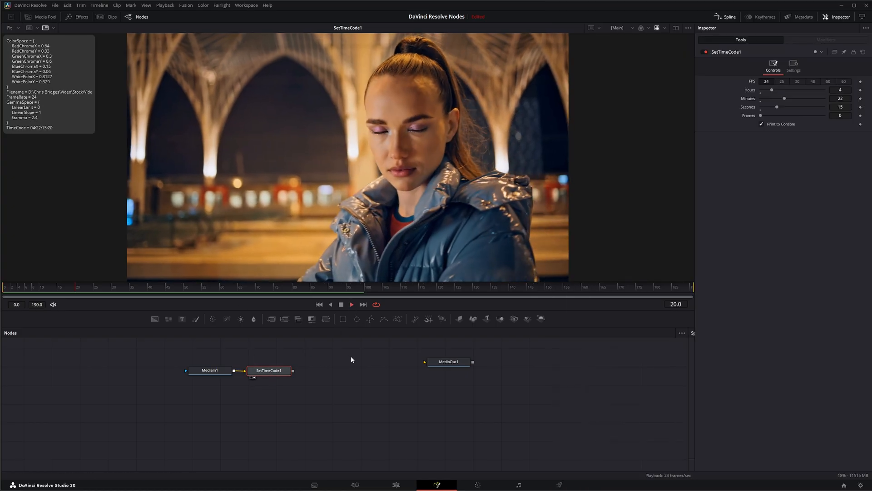
Step: Let playback run while the metadata timecode advances to 04:22:17:19
left_click(258, 287)
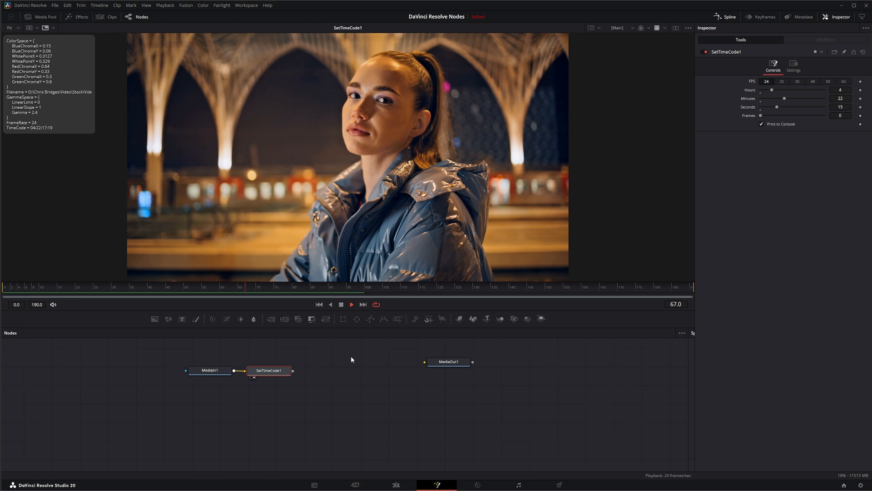